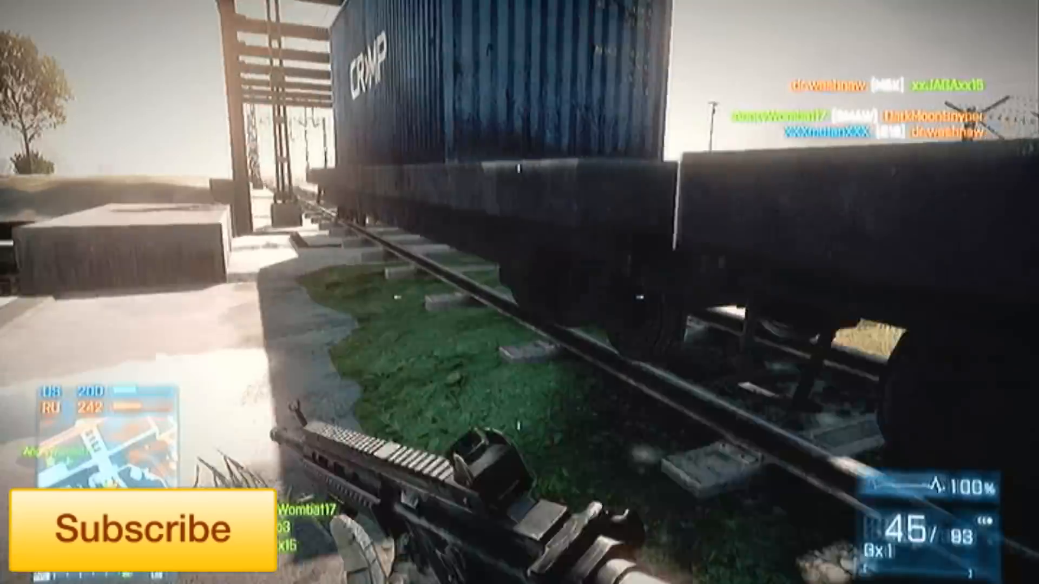
{"action": "mouse_move", "coordinate": [519, 293]}
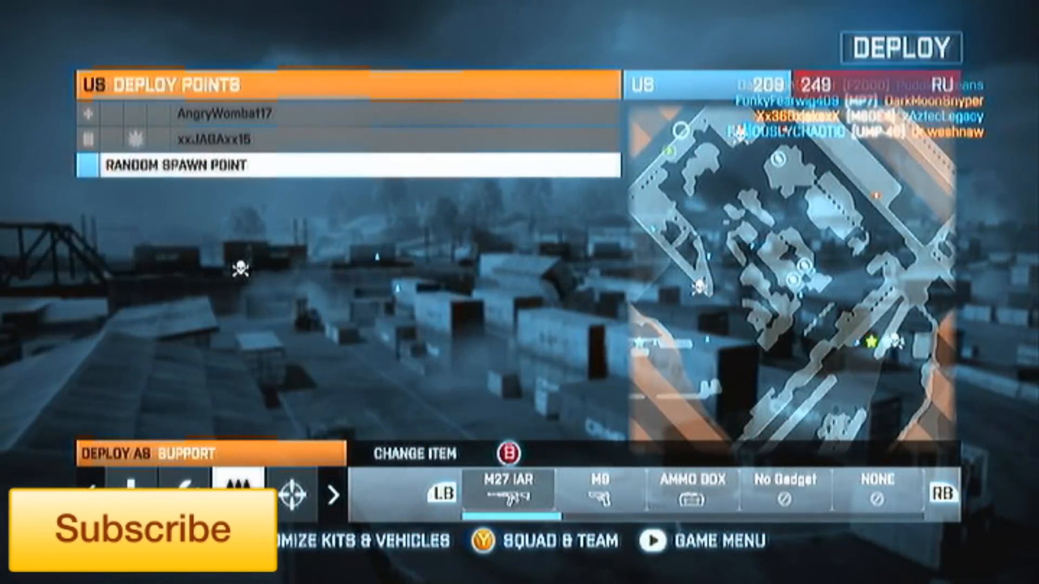
Step: Respawn as Support, shoot the enemy among the containers, then aim down the rifle's sights
{"action": "left_click", "coordinate": [898, 47]}
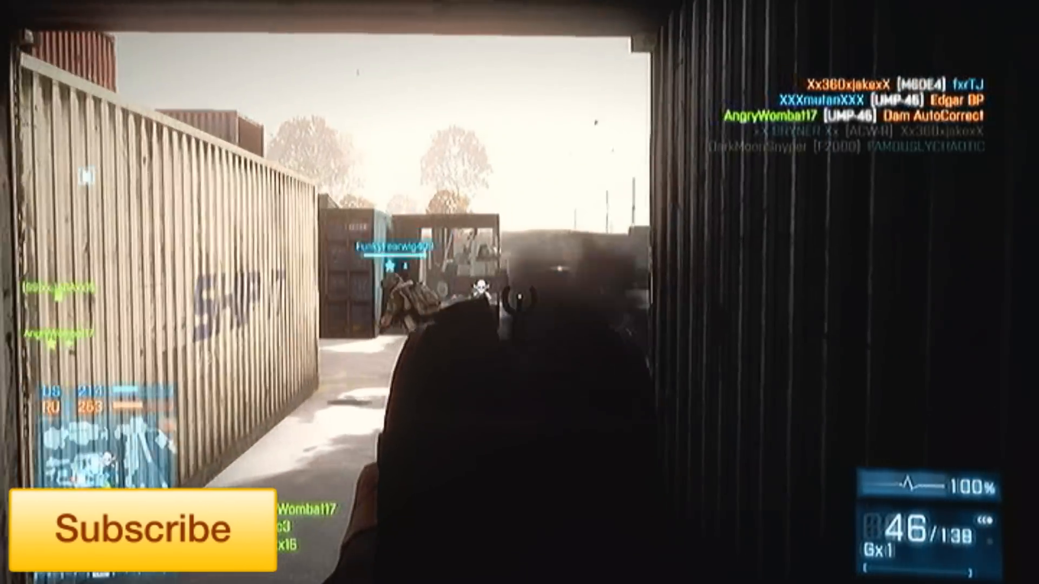
{"action": "left_click", "coordinate": [519, 298]}
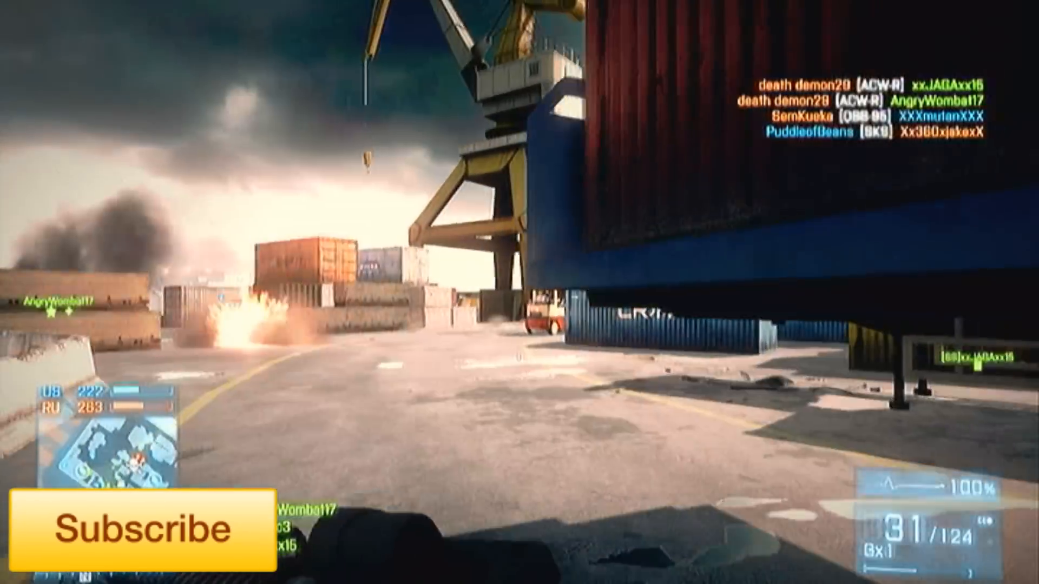
{"action": "right_click", "coordinate": [519, 292]}
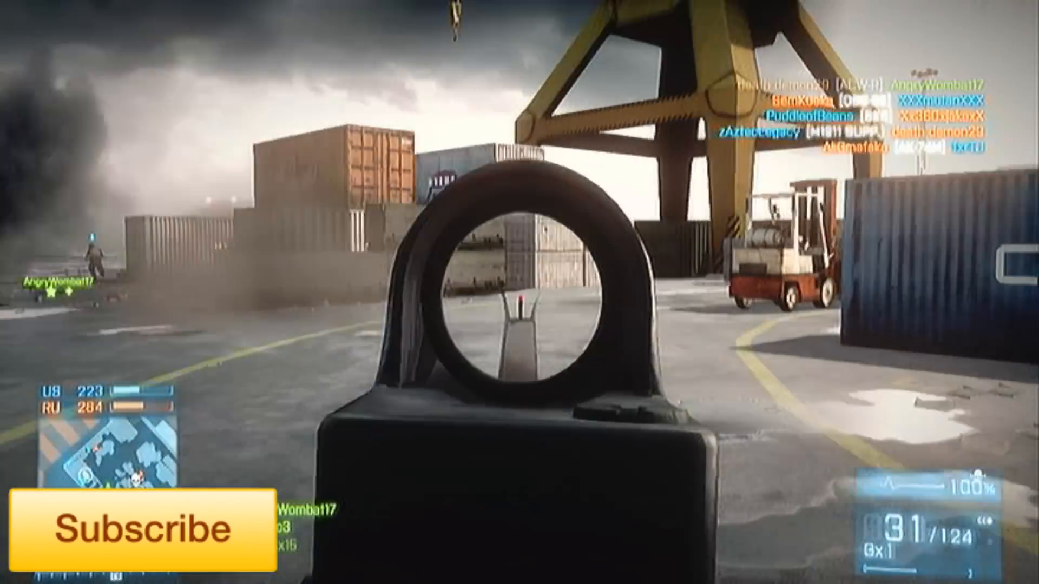